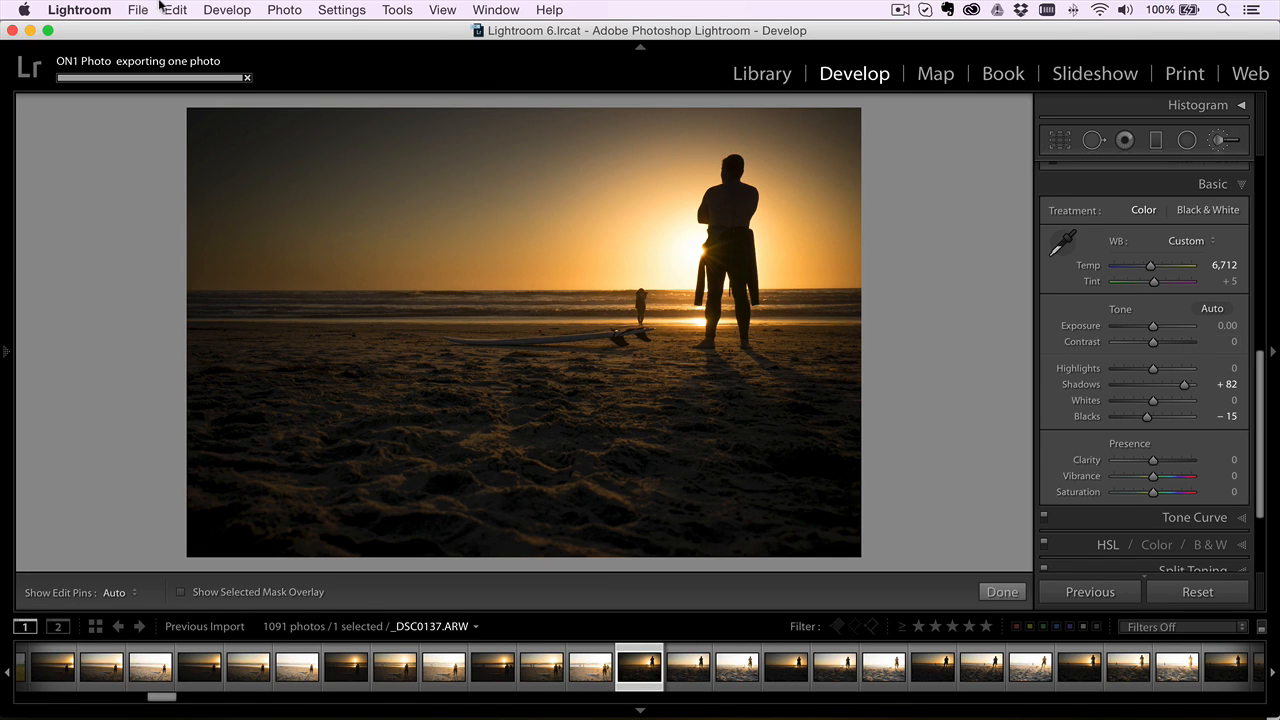
Send the sunset surfer photo from Plug-in Extras to ON1 Effects 10 as a PSD copy
click(139, 10)
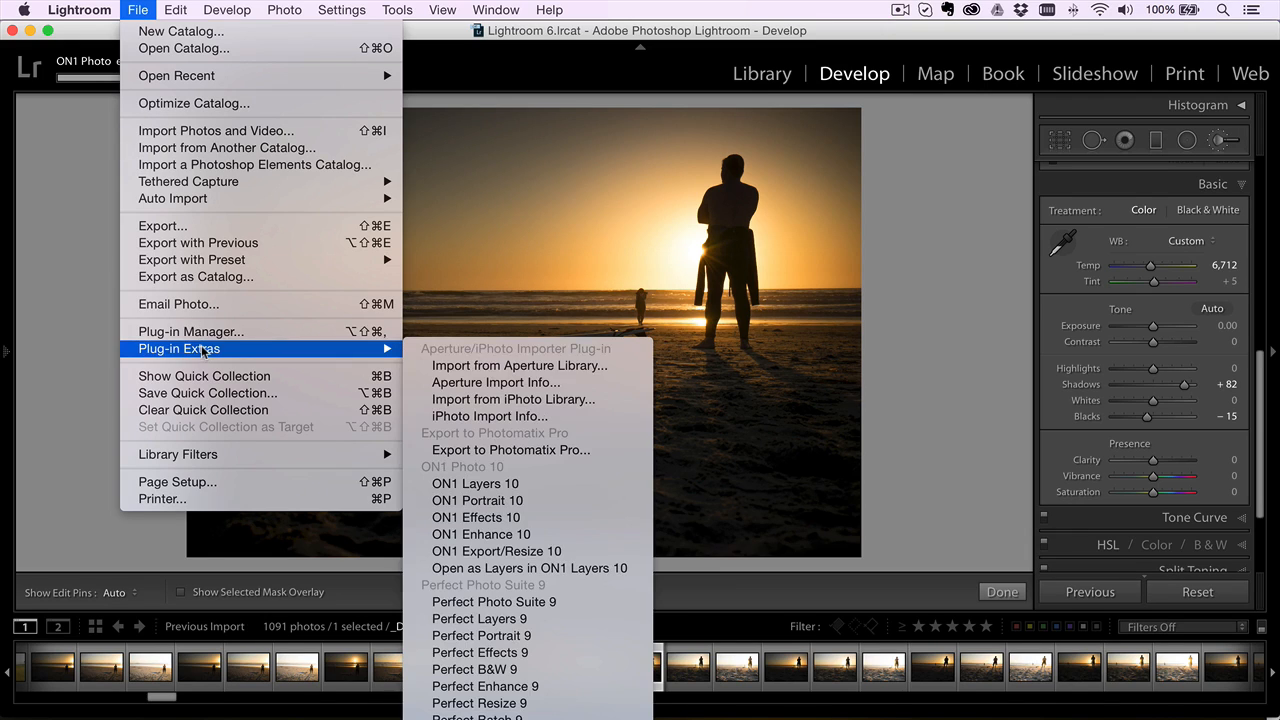
mouse_move(477, 500)
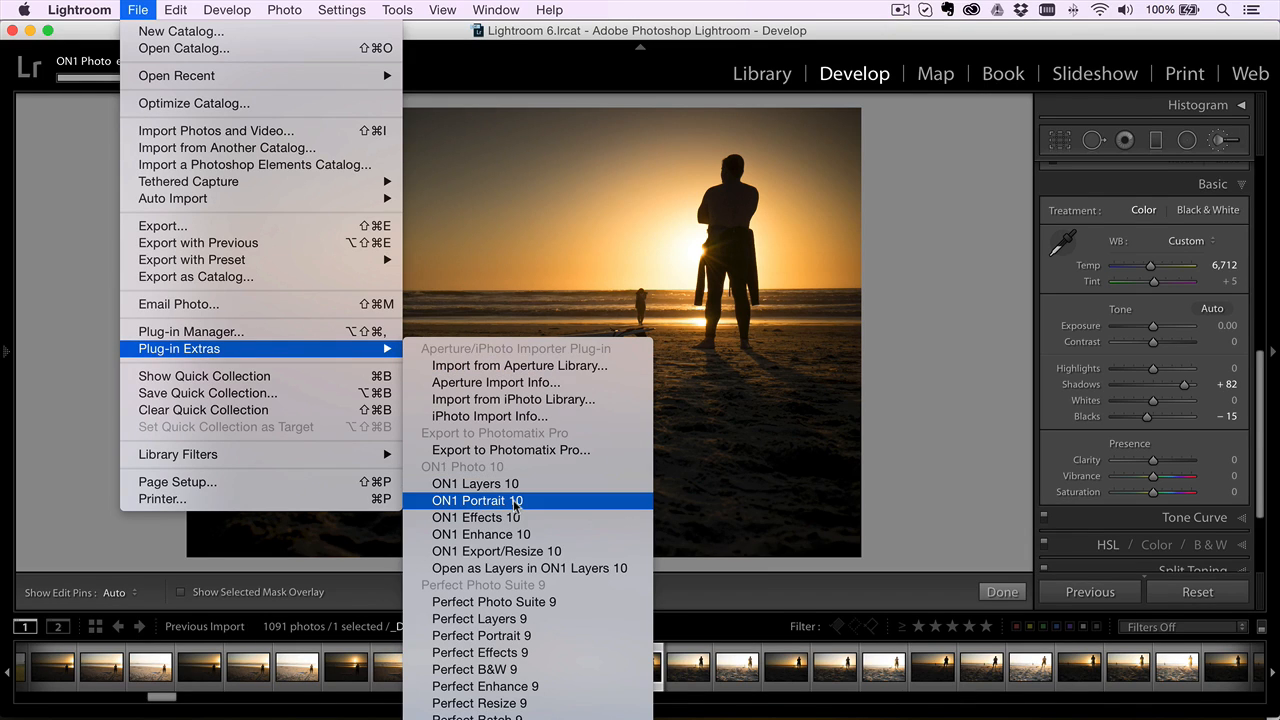
mouse_move(476, 517)
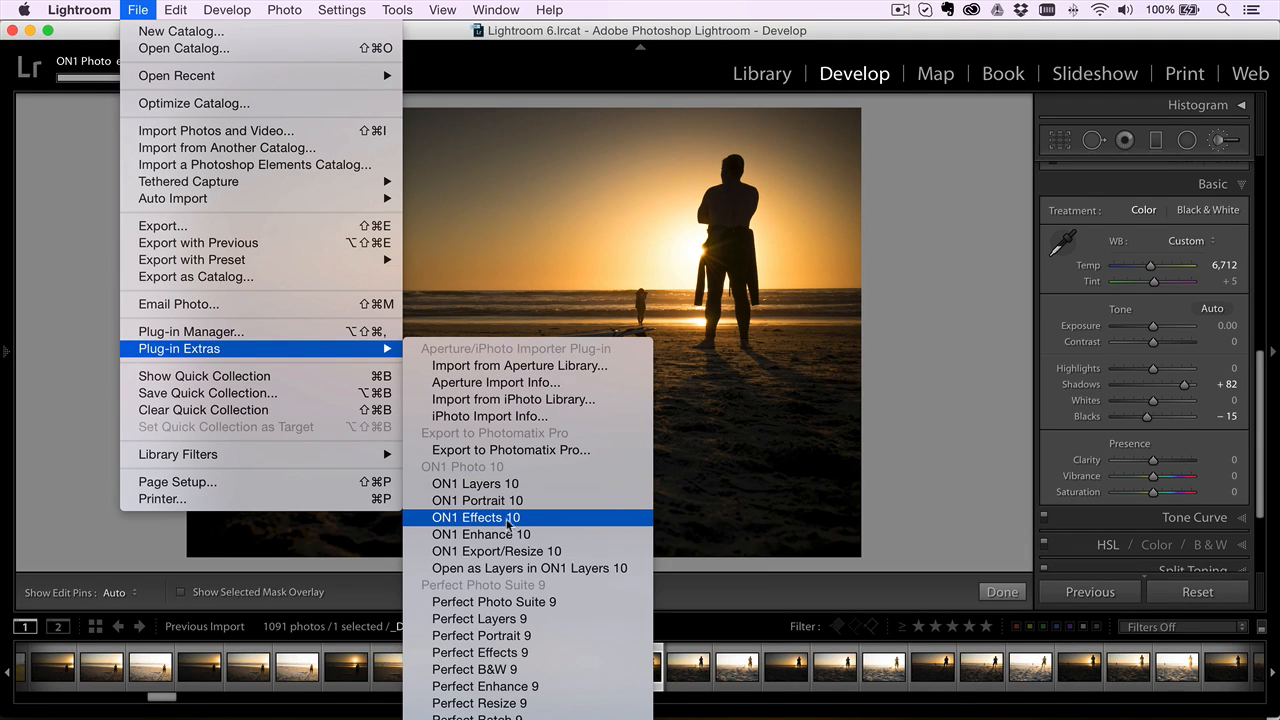
mouse_move(509, 524)
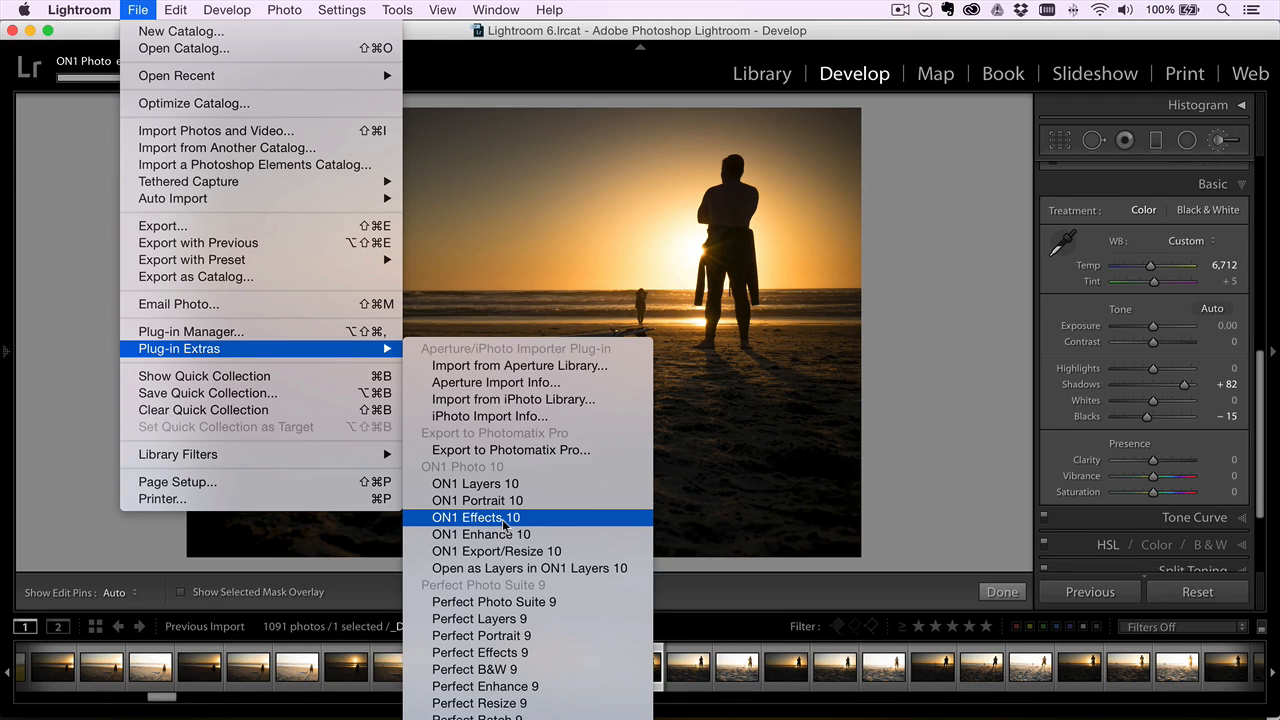
mouse_move(513, 525)
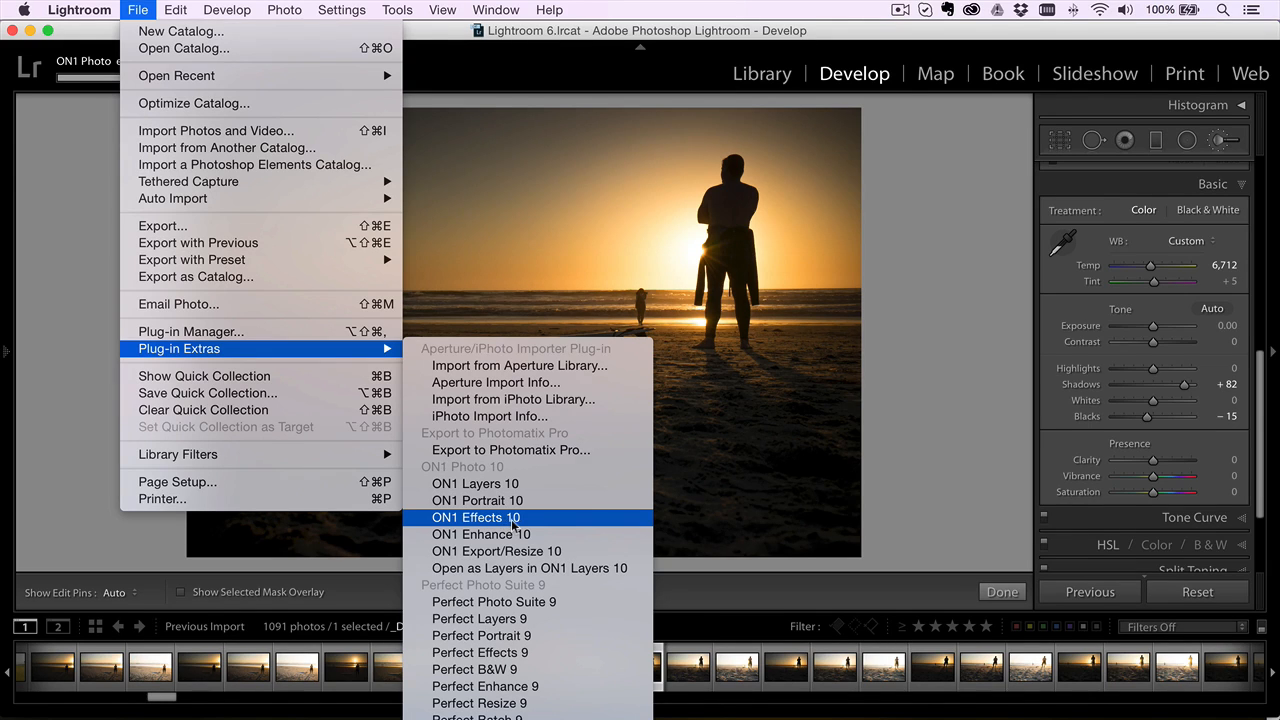
click(477, 517)
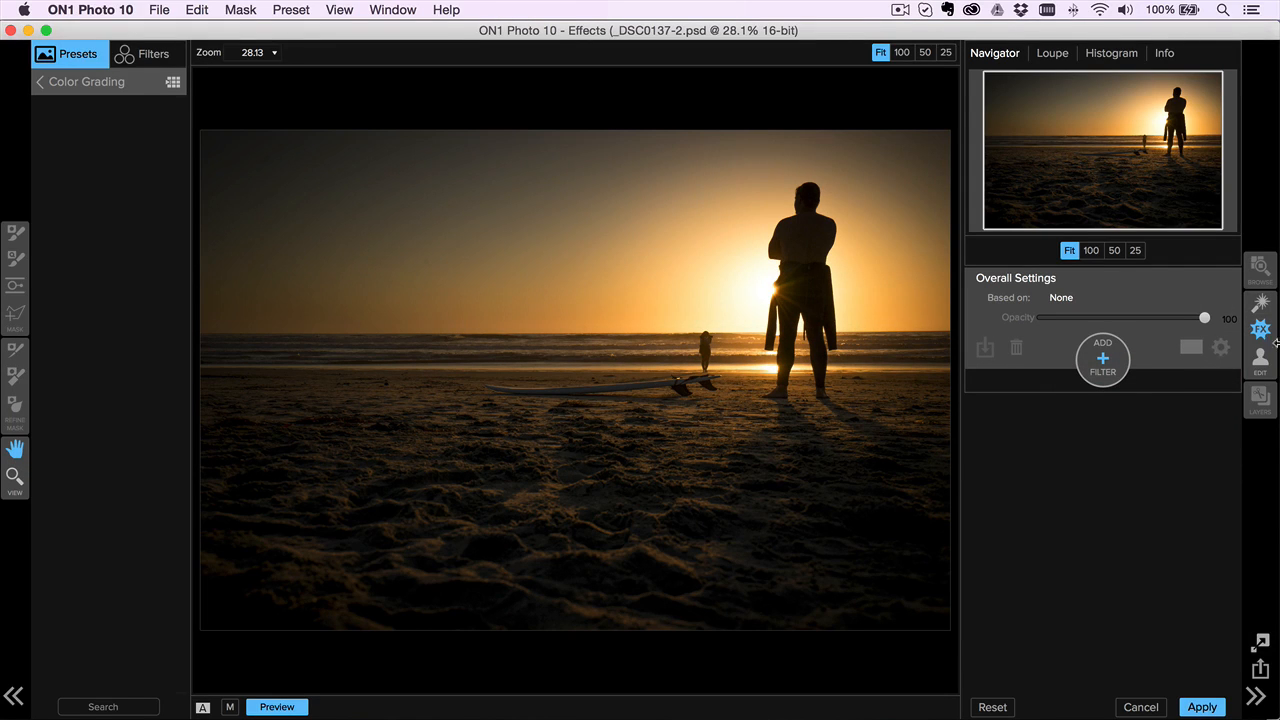
mouse_move(1260, 357)
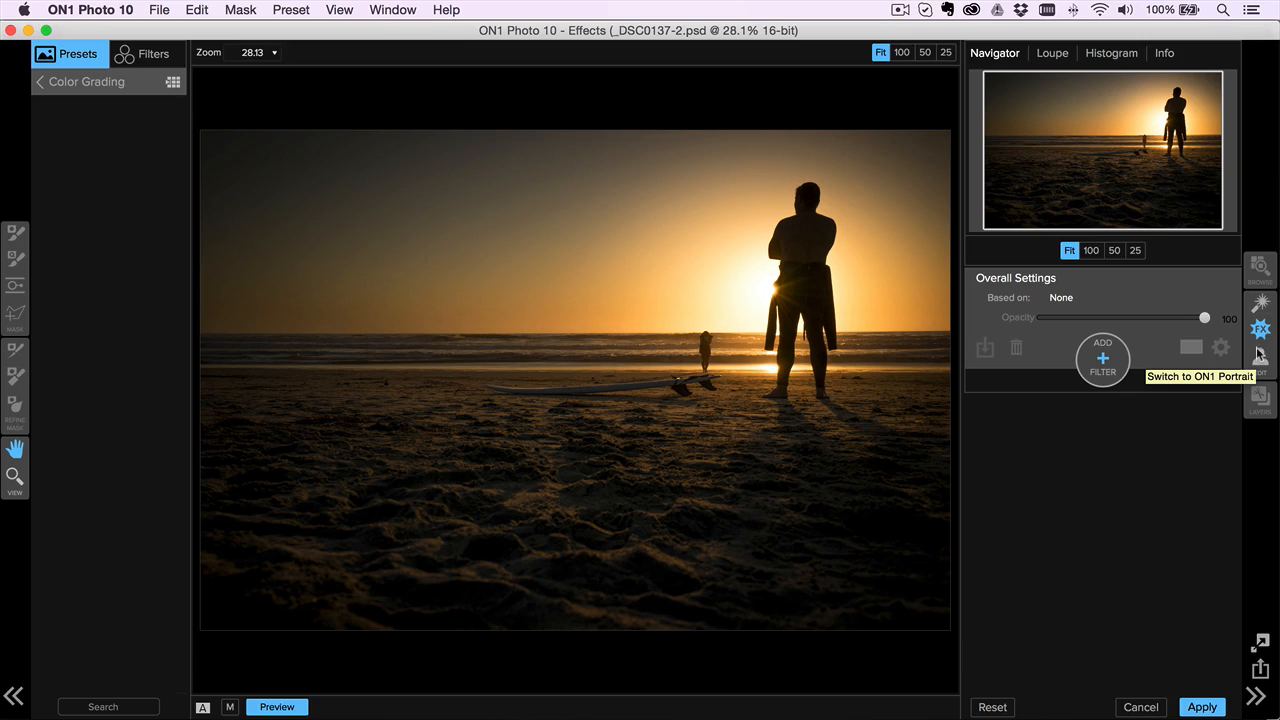
mouse_move(1259, 363)
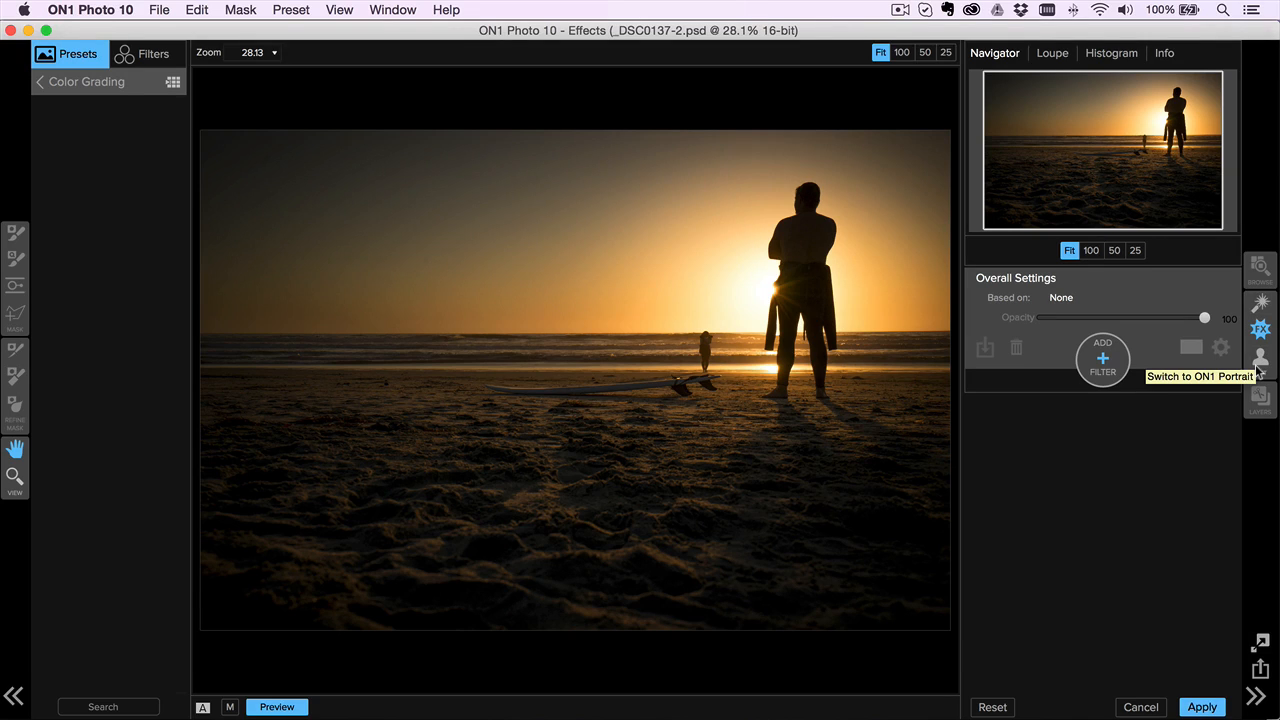
mouse_move(1260, 365)
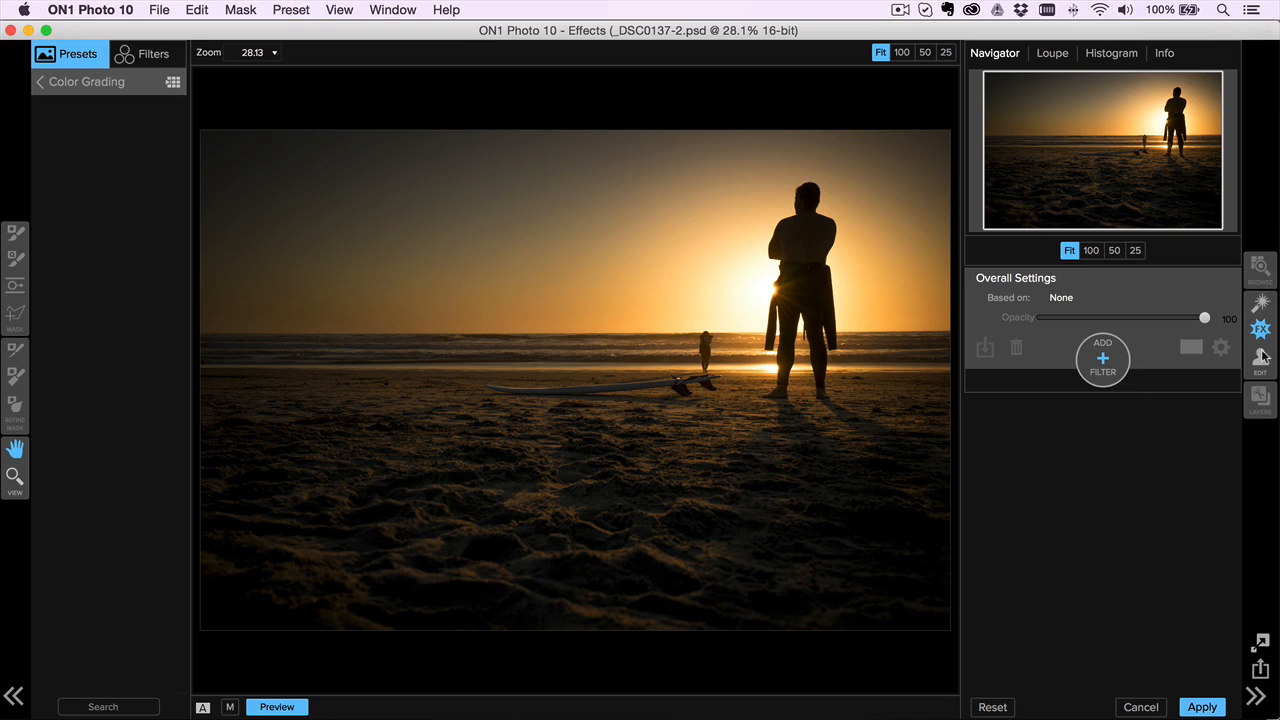
mouse_move(1260, 357)
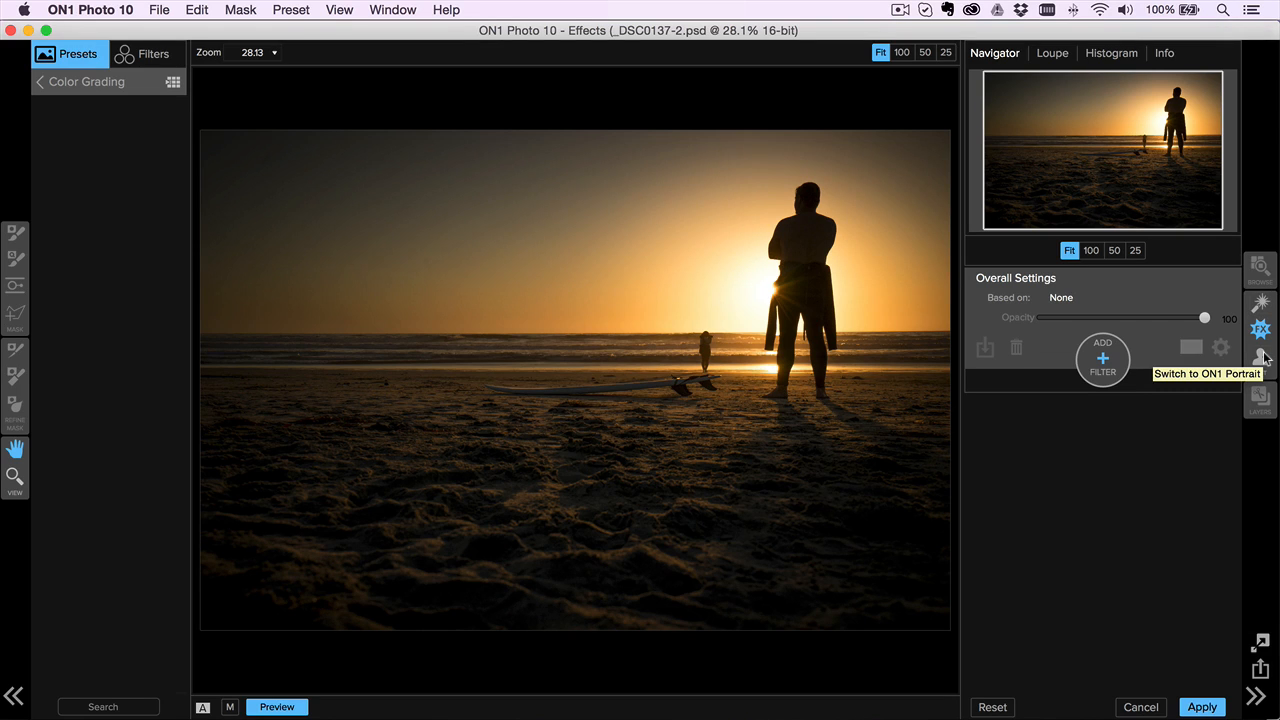